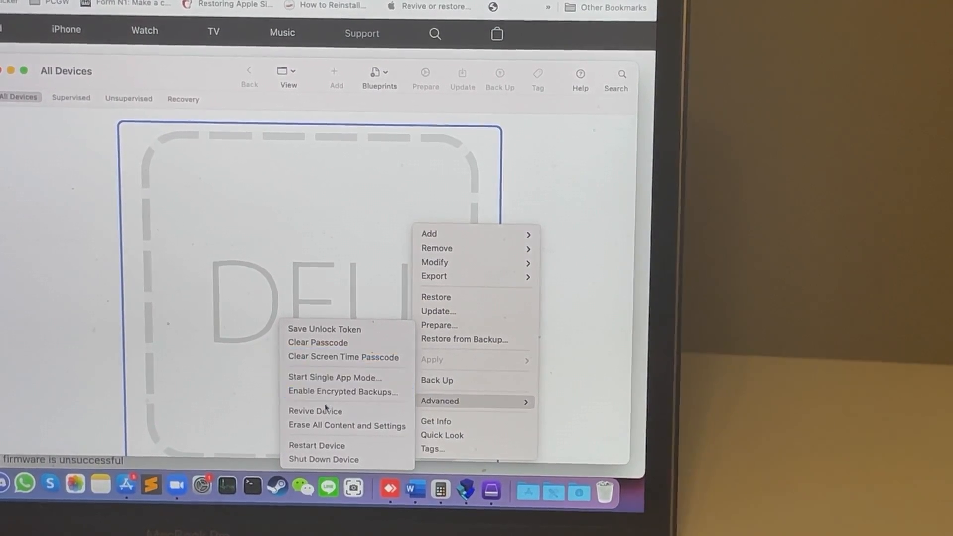
{"action": "mouse_move", "coordinate": [315, 412]}
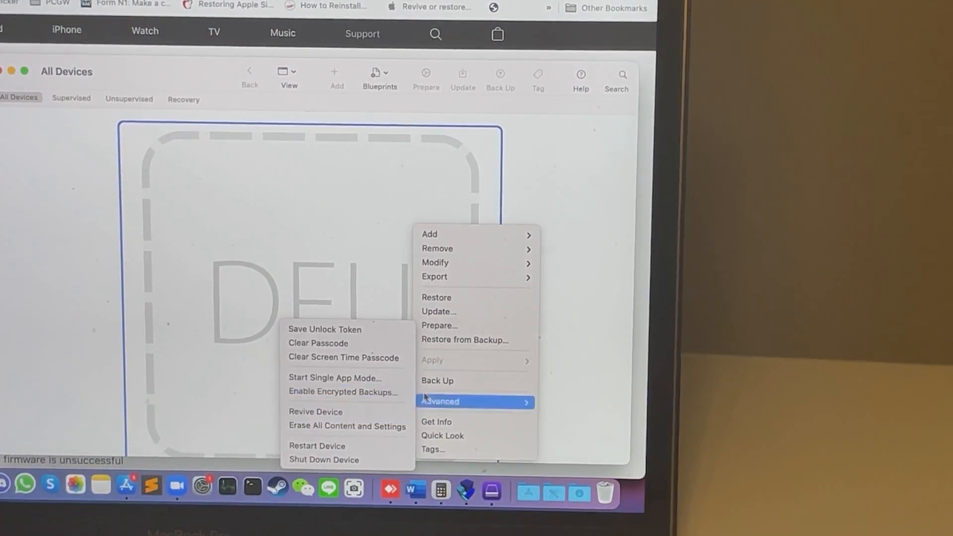
{"action": "mouse_move", "coordinate": [460, 298]}
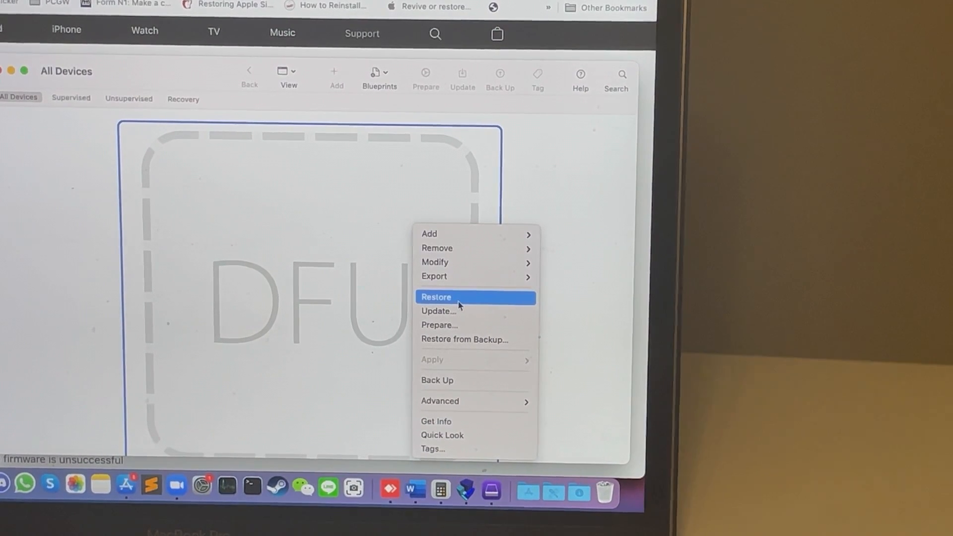
{"action": "mouse_move", "coordinate": [552, 208]}
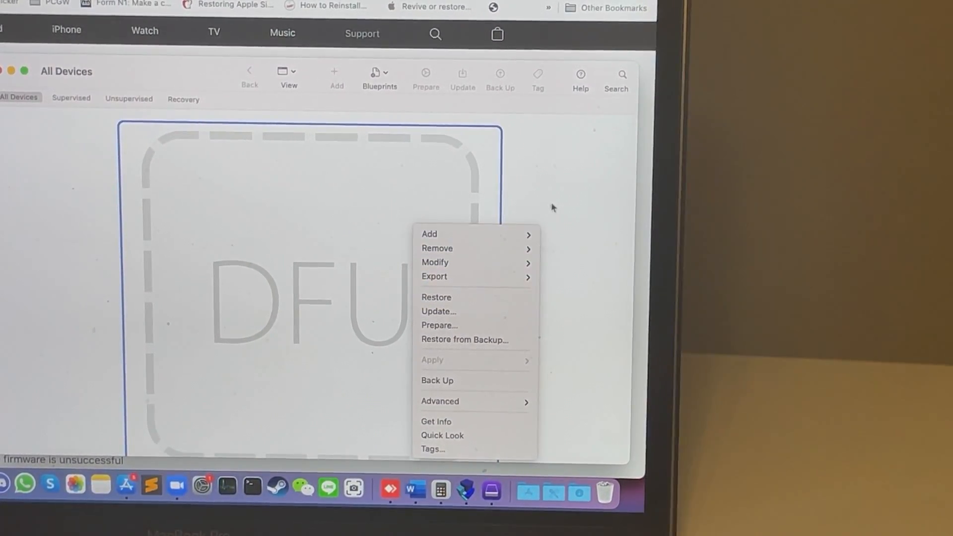